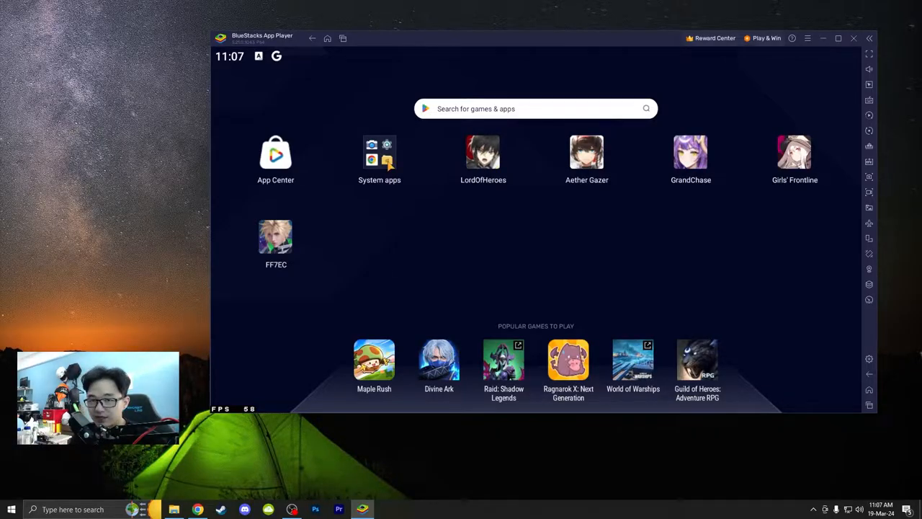
Search the Play Store for 'aether gazer' to confirm the game is installed.
left_click(378, 152)
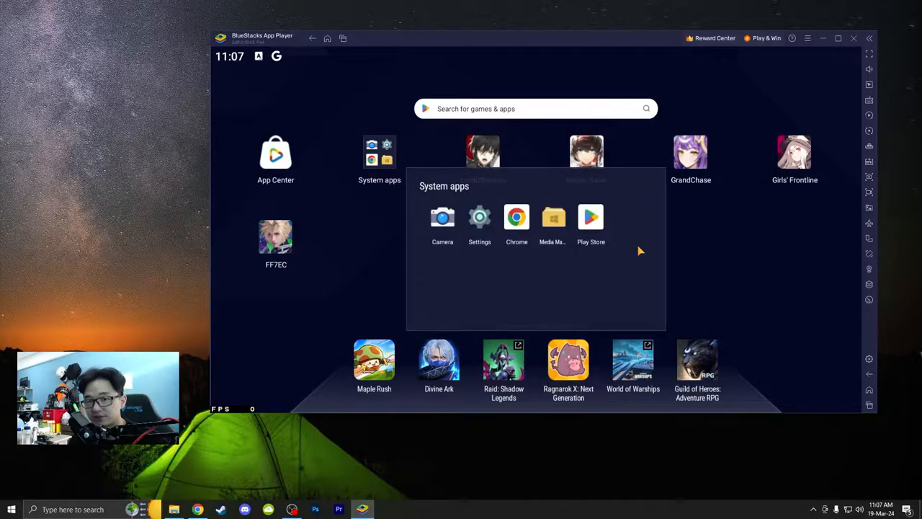
left_click(591, 217)
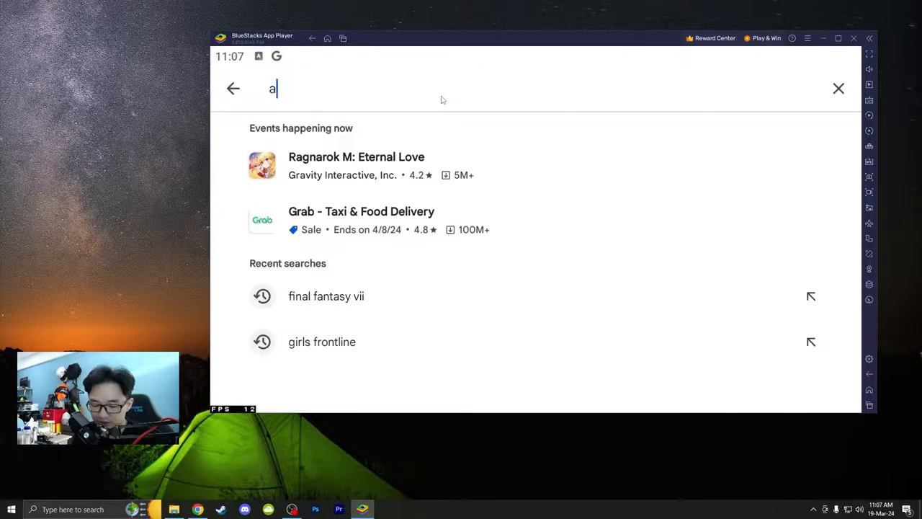
type("aether gazer")
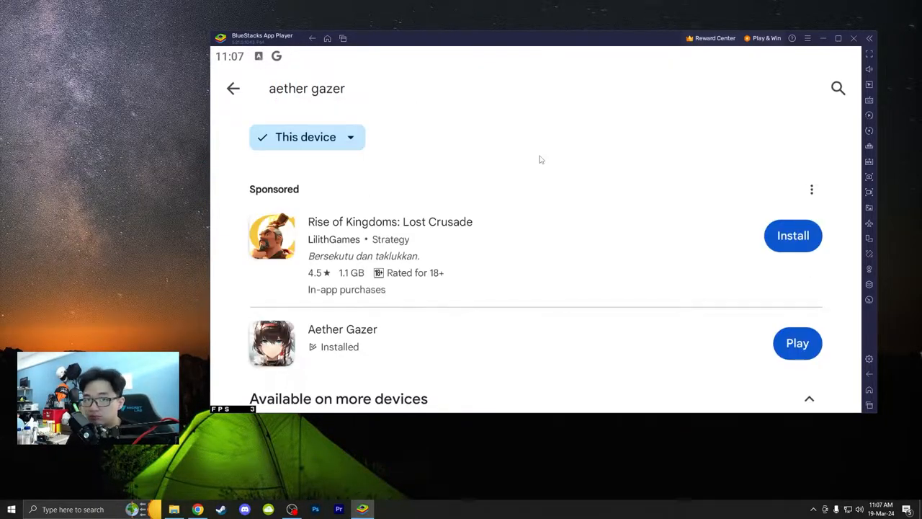
mouse_move(608, 186)
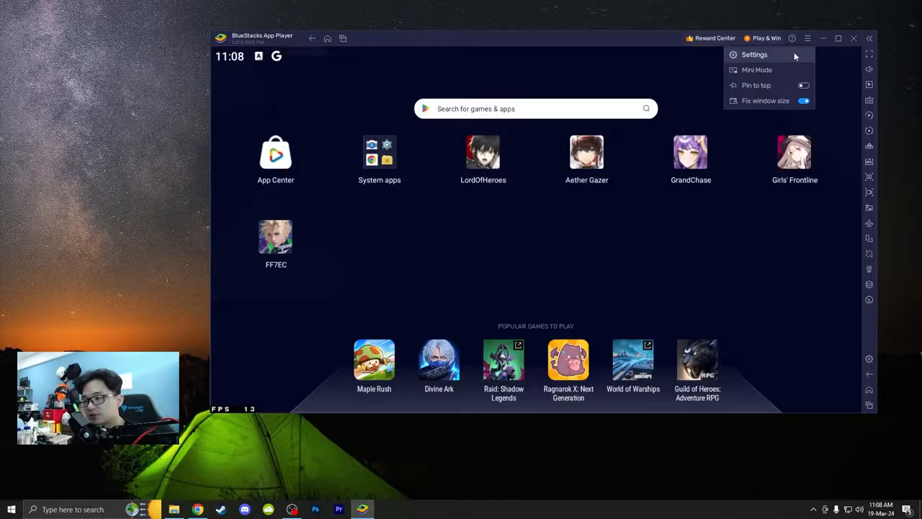
Try High (8 GB) and Enhanced (4 GB) memory, then reselect Extreme (12 GB).
left_click(753, 55)
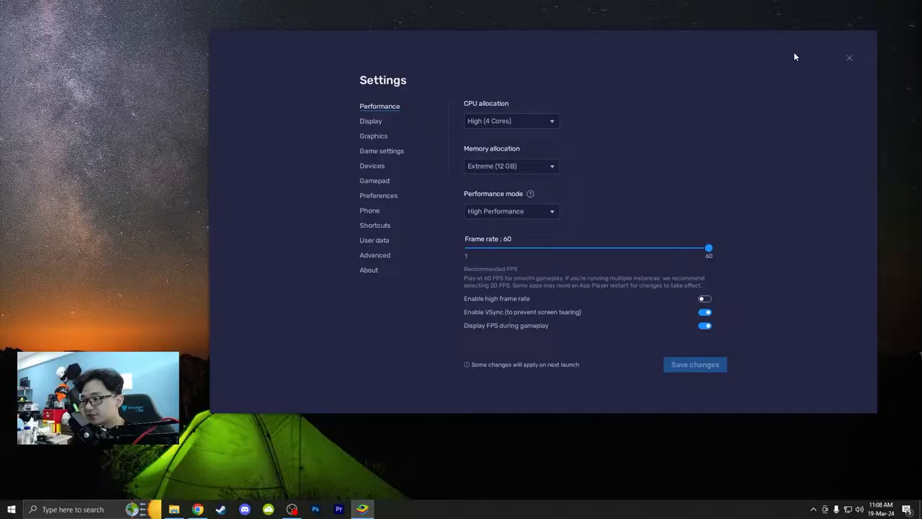
left_click(511, 121)
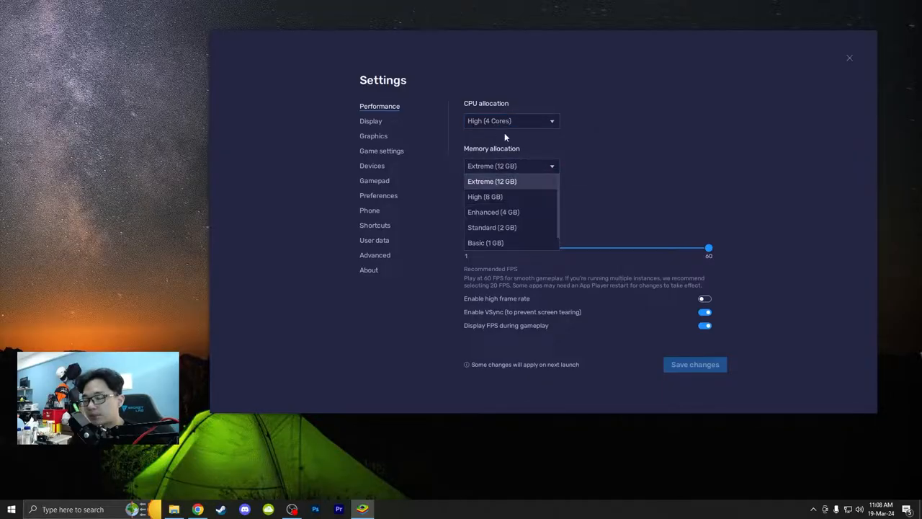
mouse_move(518, 190)
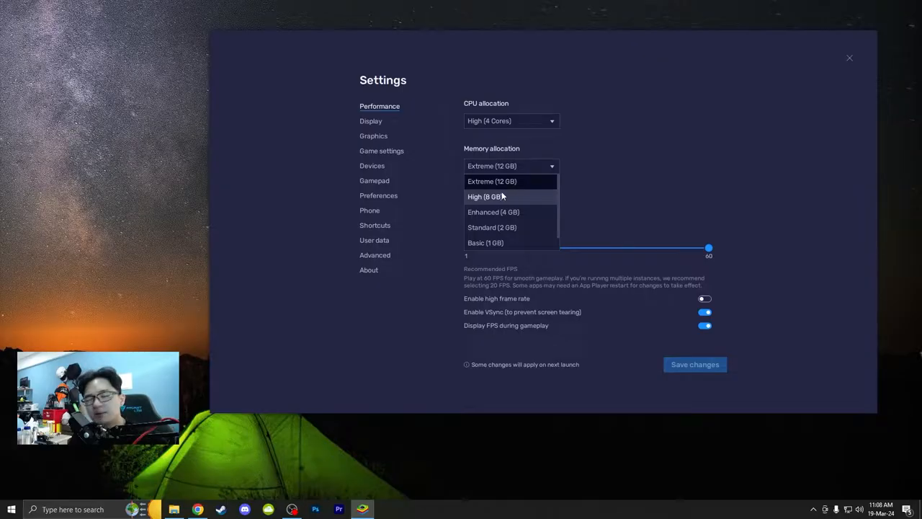
left_click(484, 197)
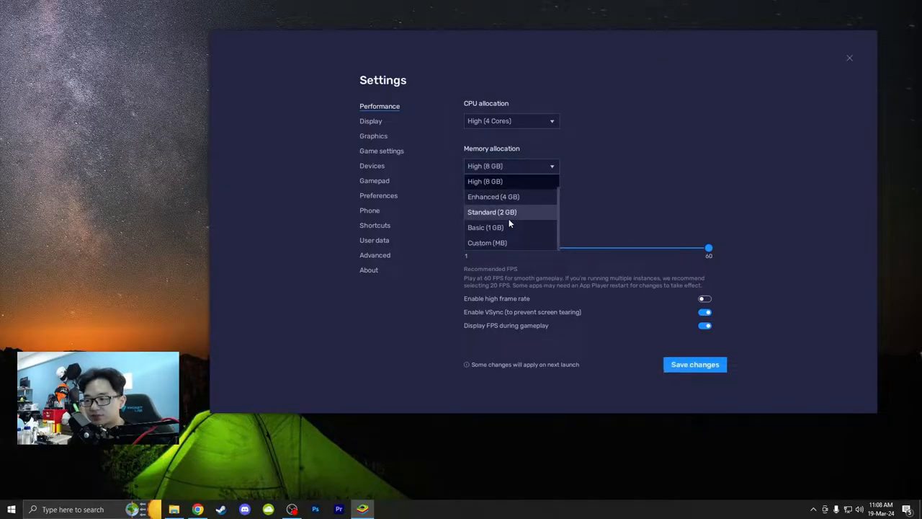
mouse_move(512, 202)
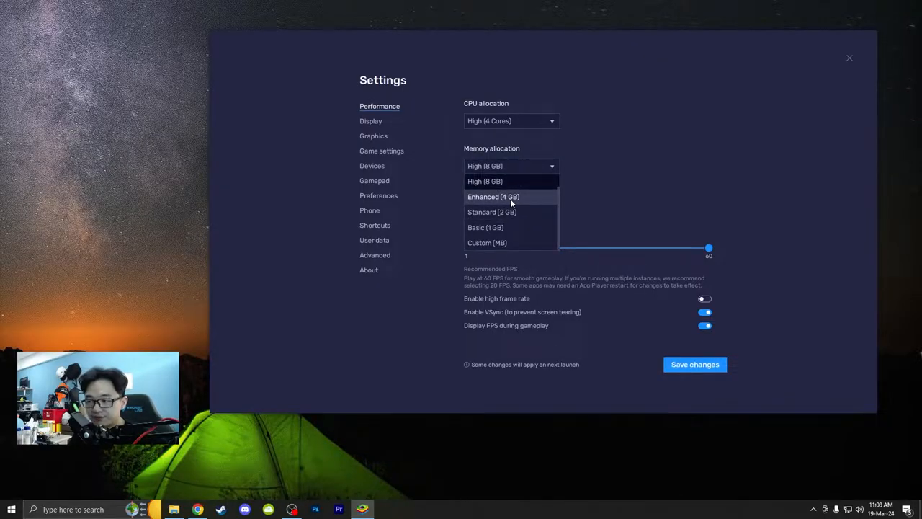
left_click(493, 196)
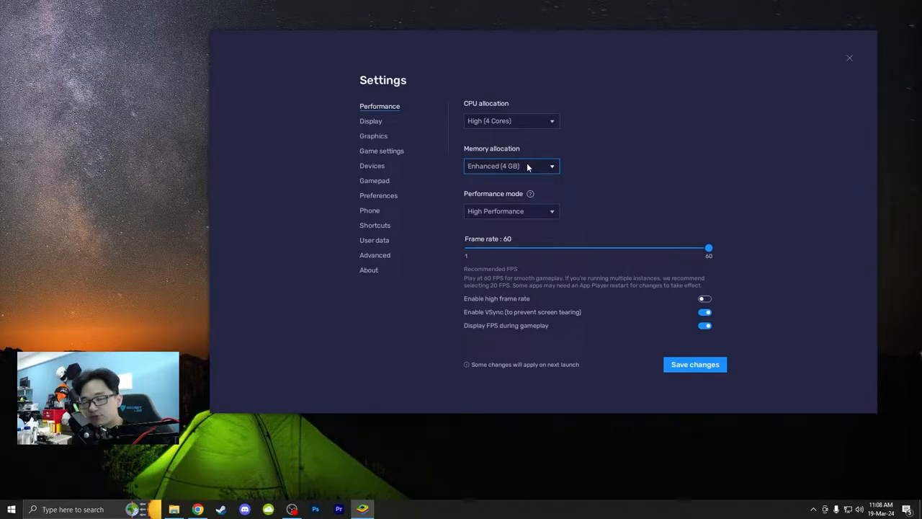
mouse_move(468, 141)
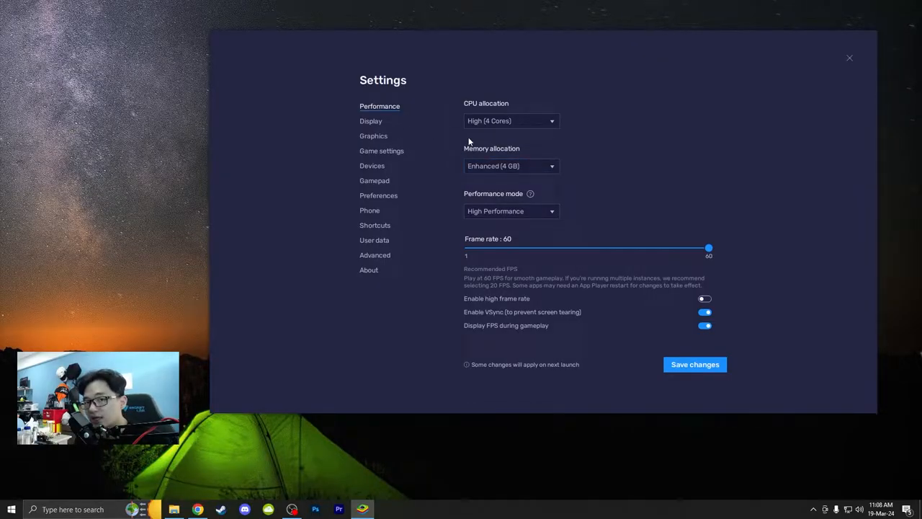
mouse_move(551, 143)
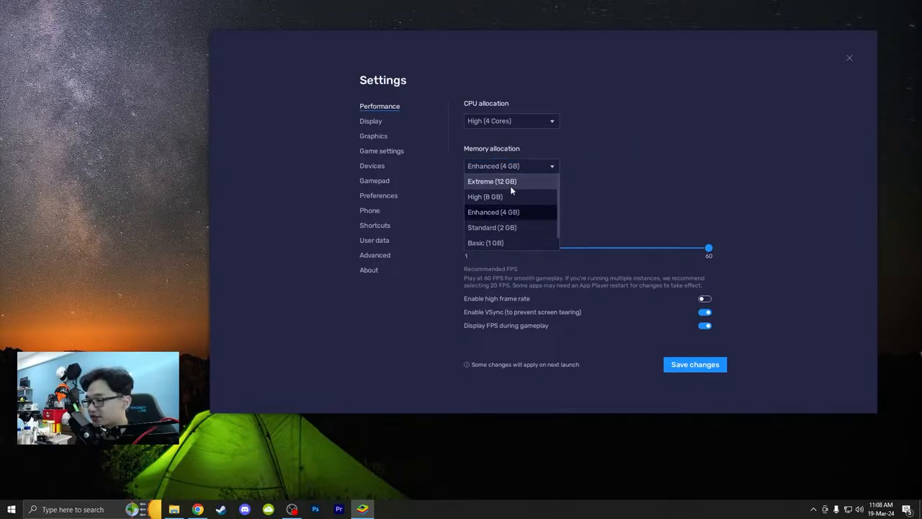
left_click(492, 181)
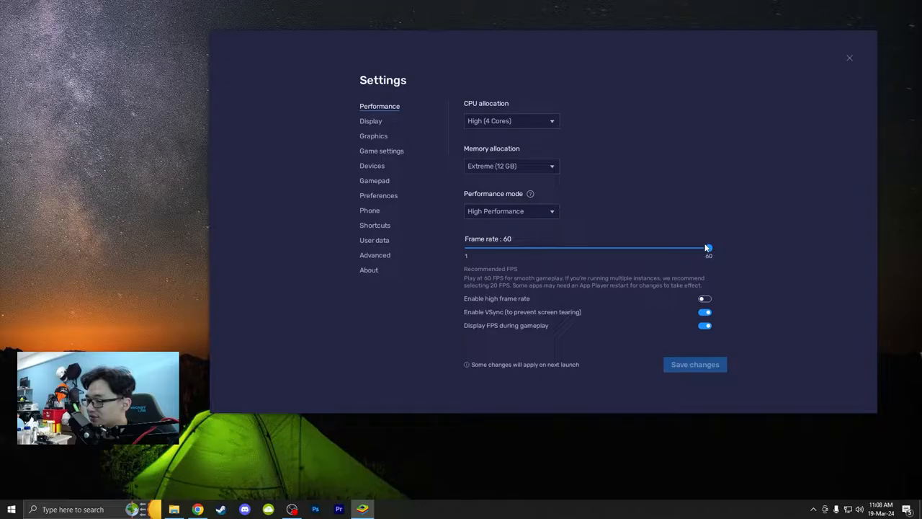
left_click(703, 298)
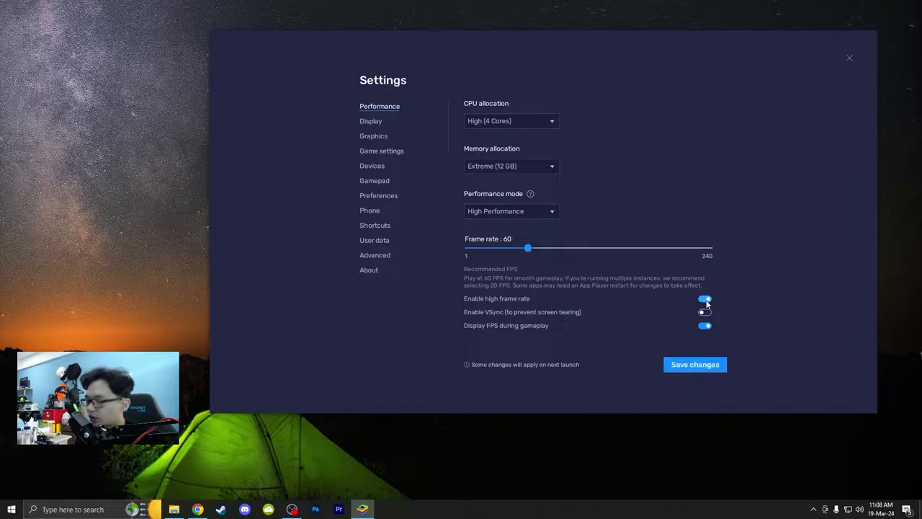
left_click(703, 298)
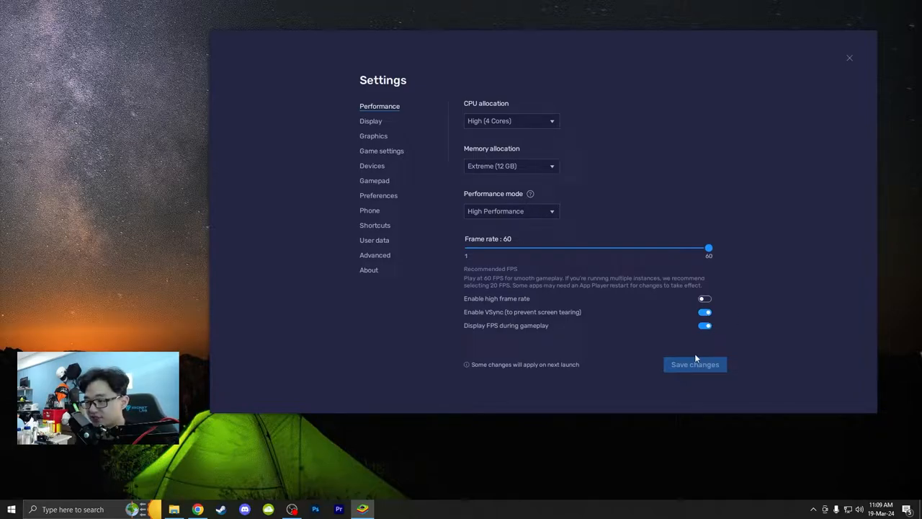
left_click(512, 211)
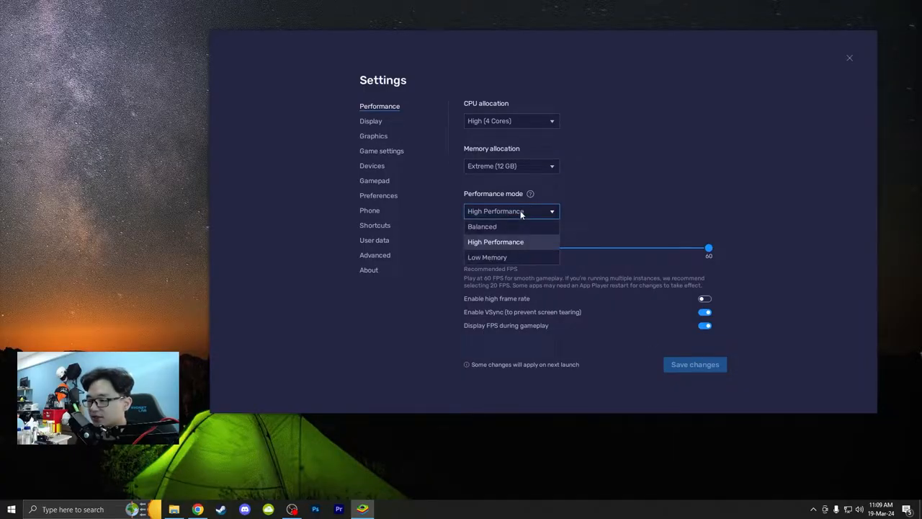
left_click(373, 136)
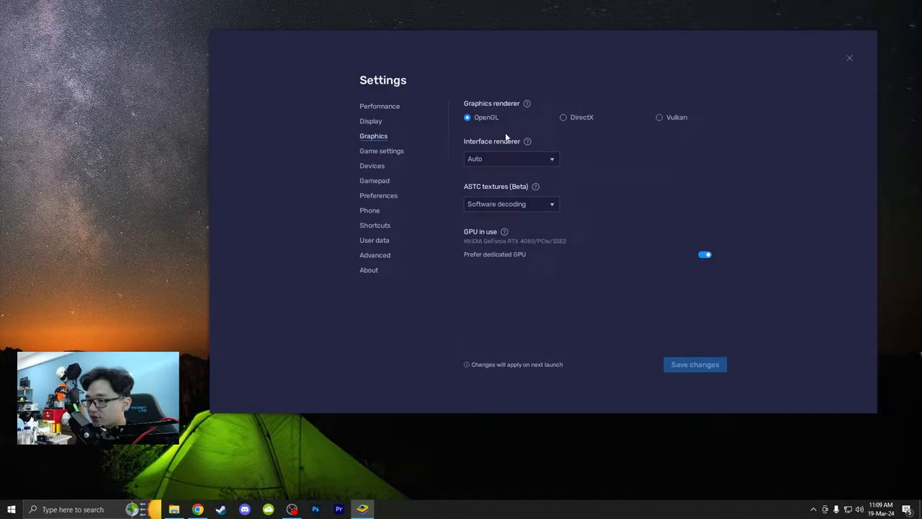
mouse_move(595, 137)
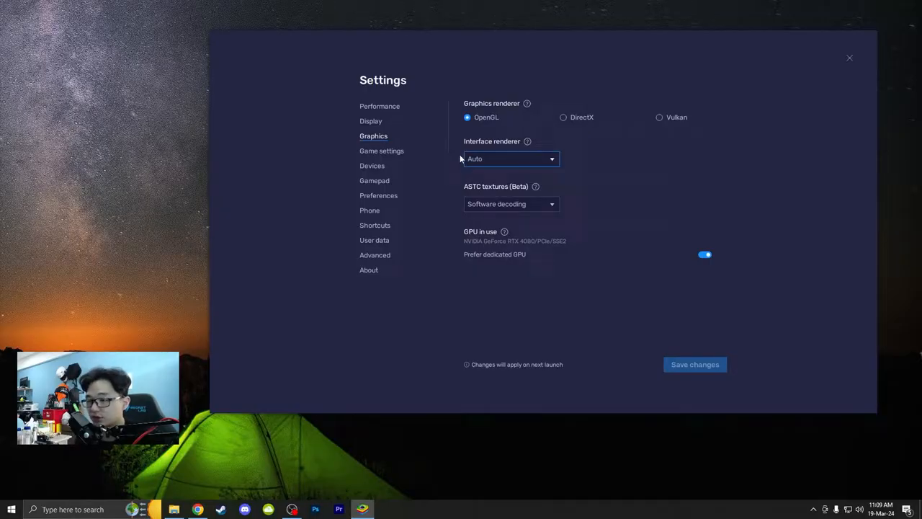
left_click(380, 105)
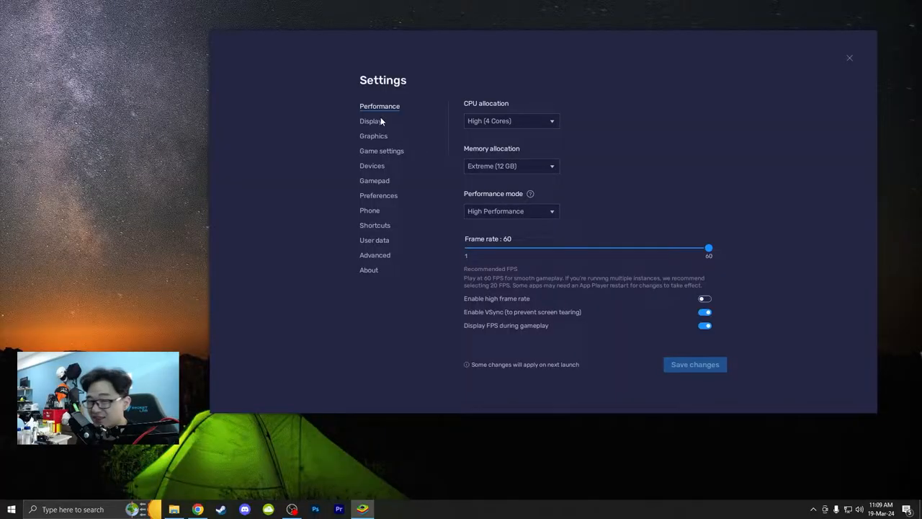
mouse_move(523, 76)
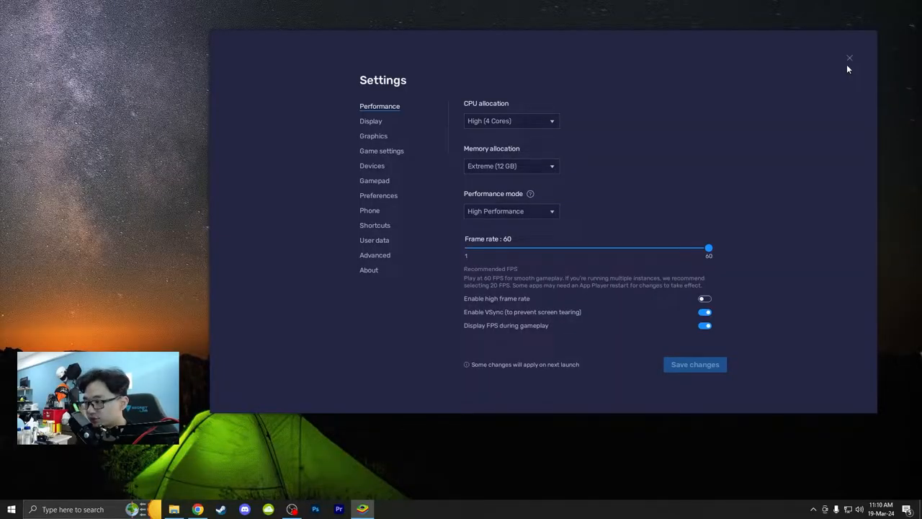
Close the BlueStacks settings window.
left_click(849, 57)
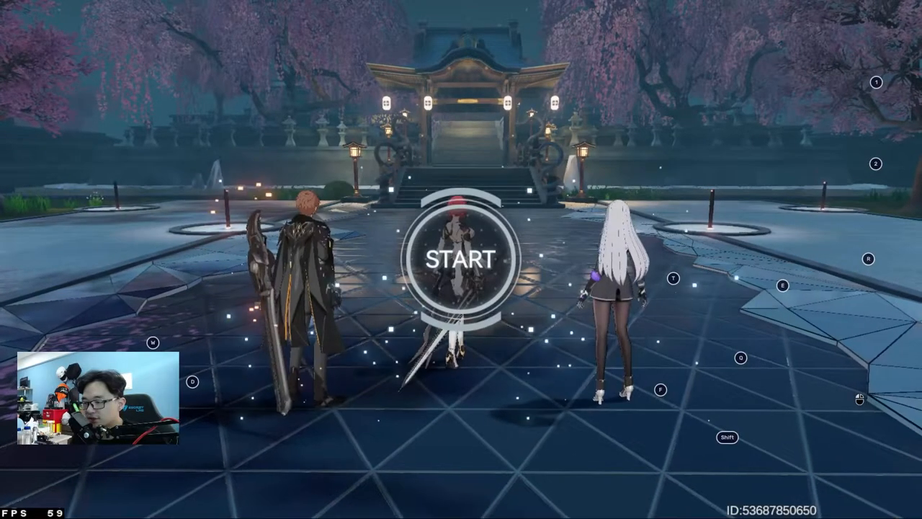
Start Aether Gazer, skip the intro, play the battle and dismiss Mission Failed.
left_click(463, 261)
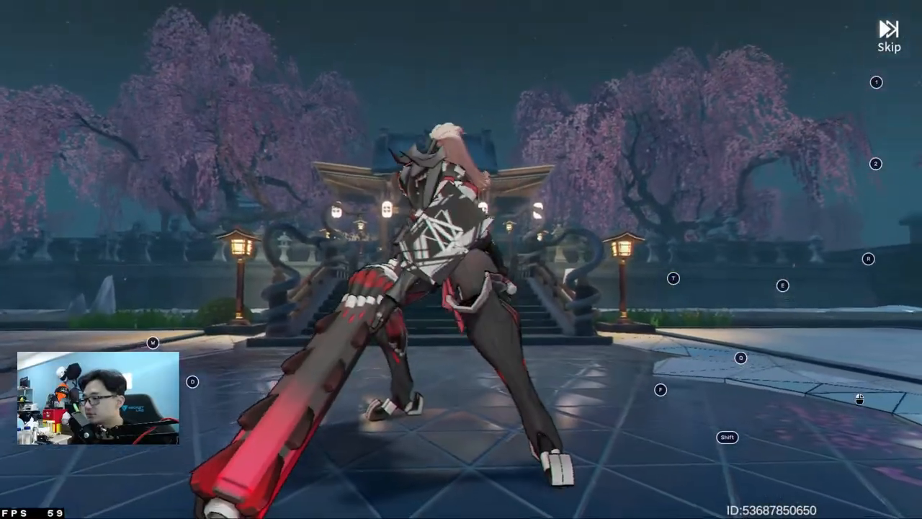
left_click(888, 43)
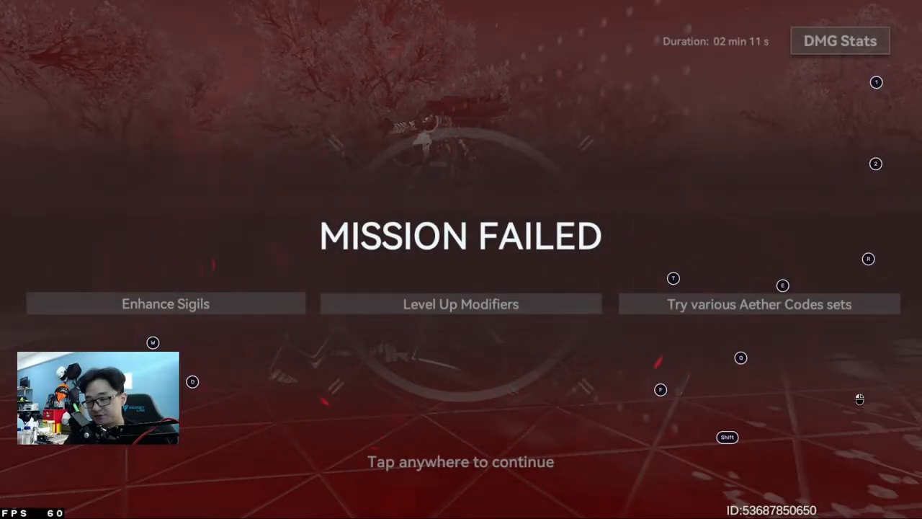
left_click(461, 461)
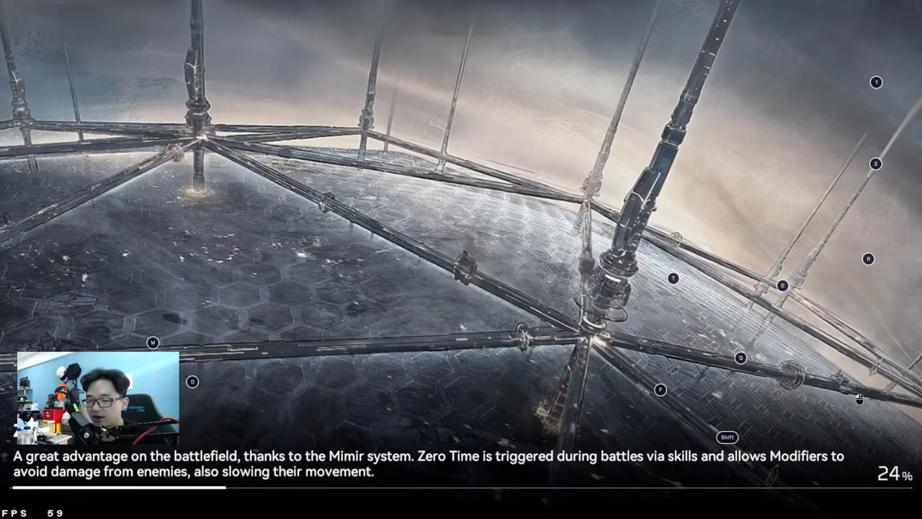